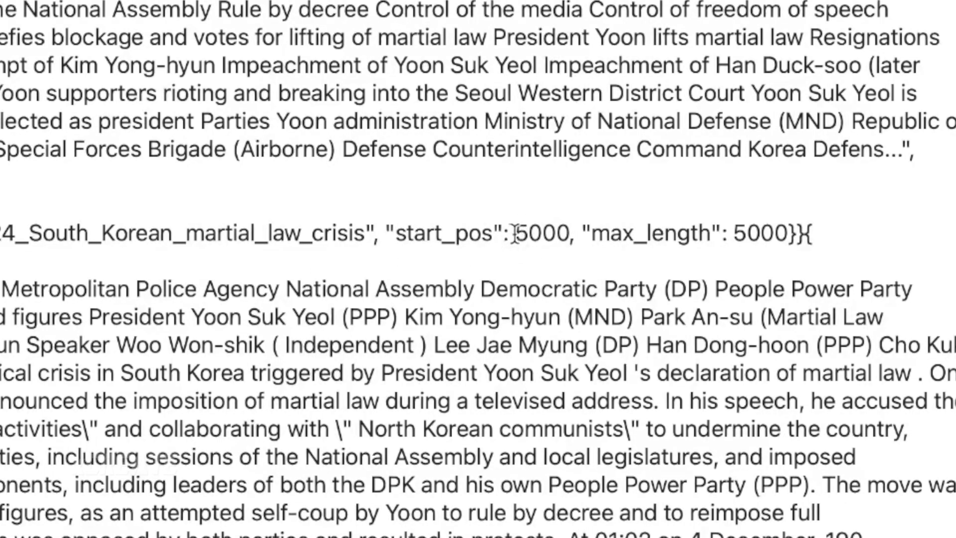
- Read the martial law summary's aftermath, legal consequences and motivations sections
{"action": "double_click", "coordinate": [543, 234]}
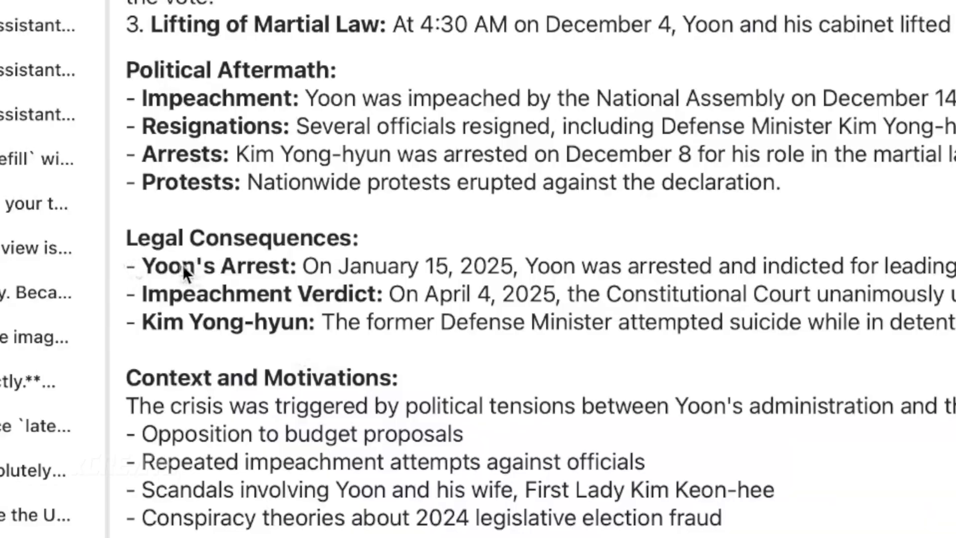
- Start a new chat and enter the surgeon riddle as an unsent prompt
{"action": "left_click_drag", "start_coordinate": [141, 265], "coordinate": [537, 265]}
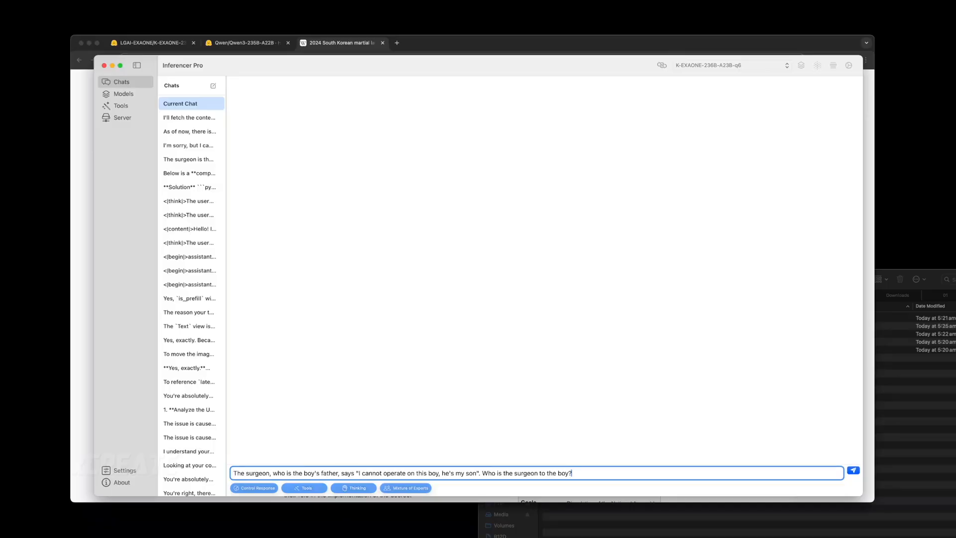
- Send the surgeon riddle and read the model's reasoning that the surgeon is the father
{"action": "left_click", "coordinate": [852, 470]}
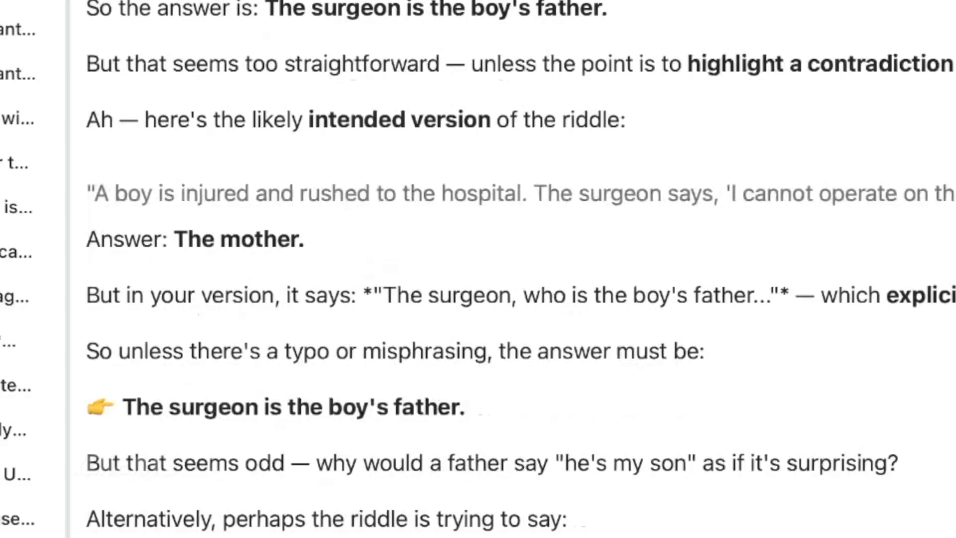
{"action": "scroll", "scroll_direction": "down", "scroll_amount": 3}
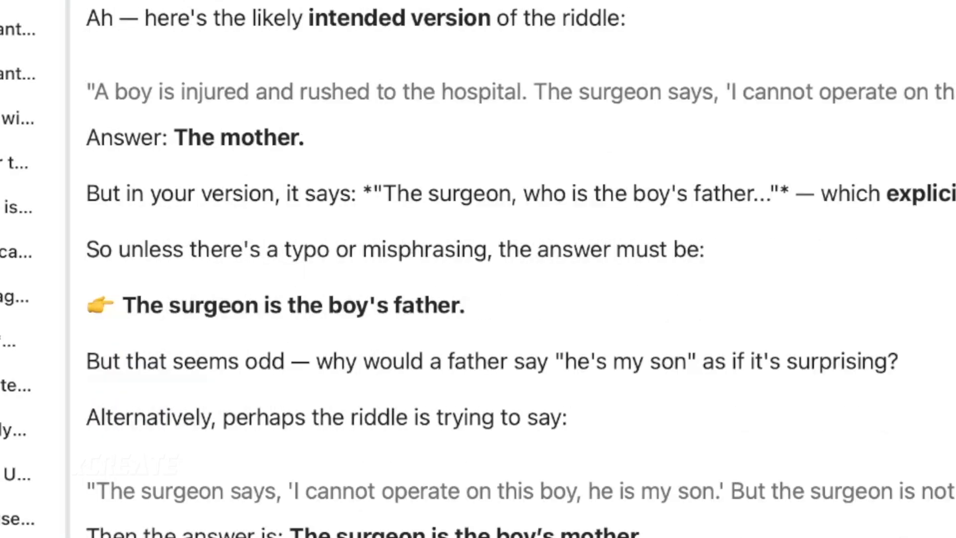